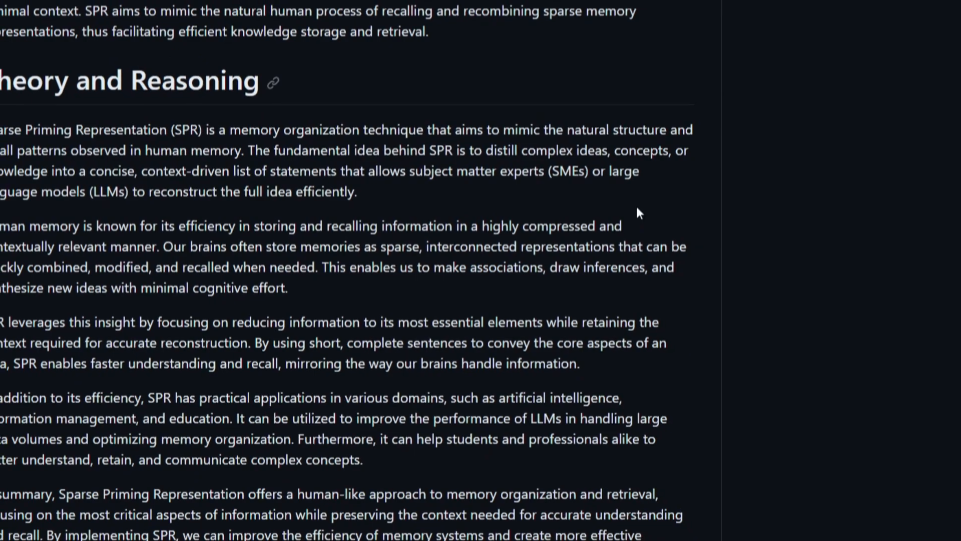
Browse the World of Ai Patreon membership page, then scroll through its X profile and YouTube channel.
scroll("down", 3)
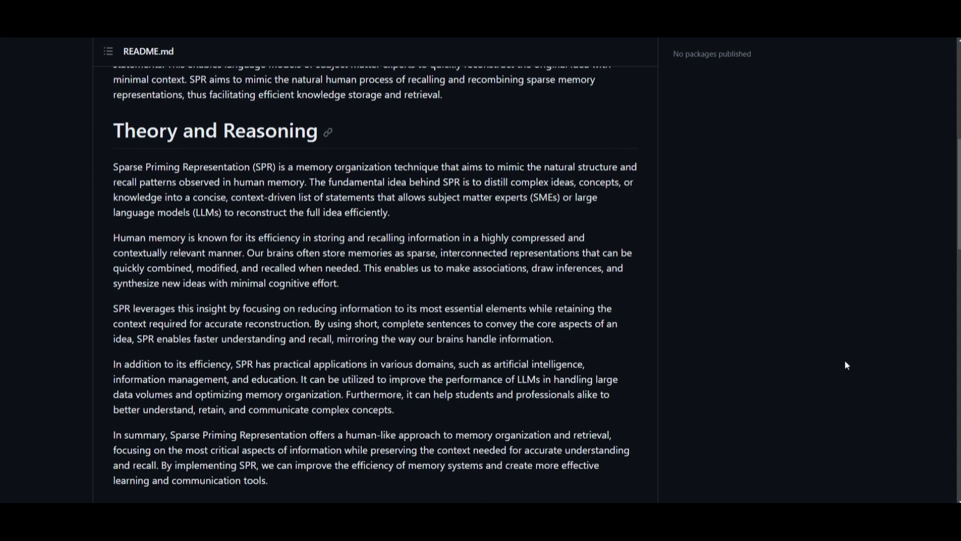
scroll("down", 3)
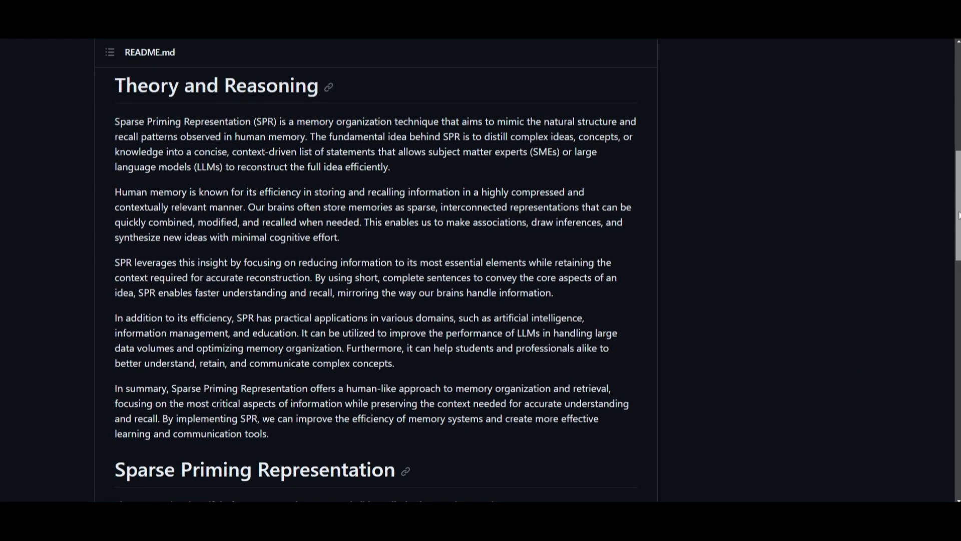
scroll("up", 3)
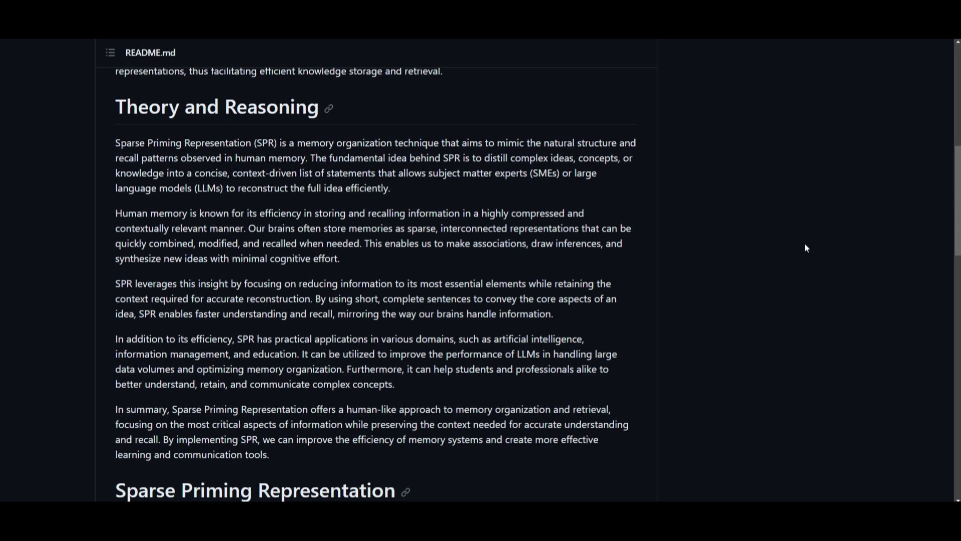
mouse_move(742, 222)
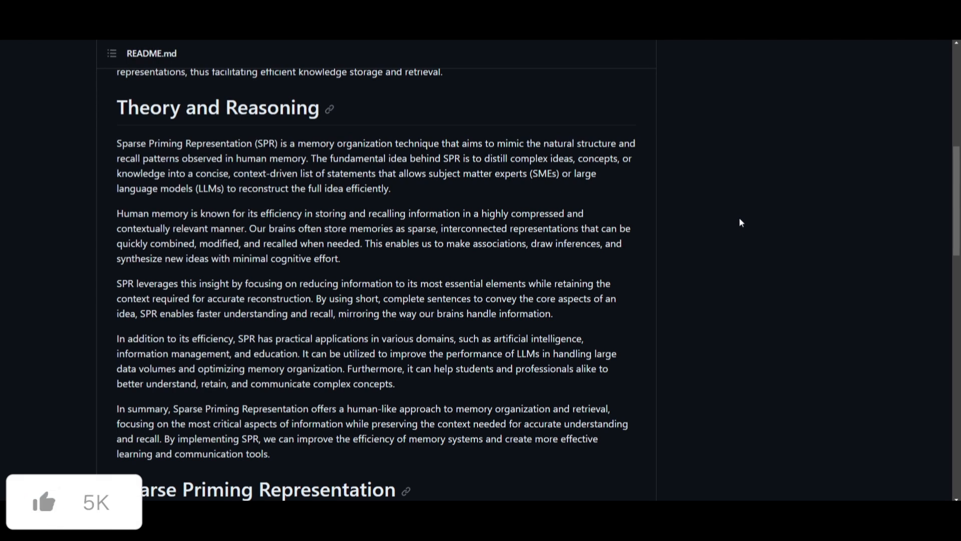
left_click(45, 503)
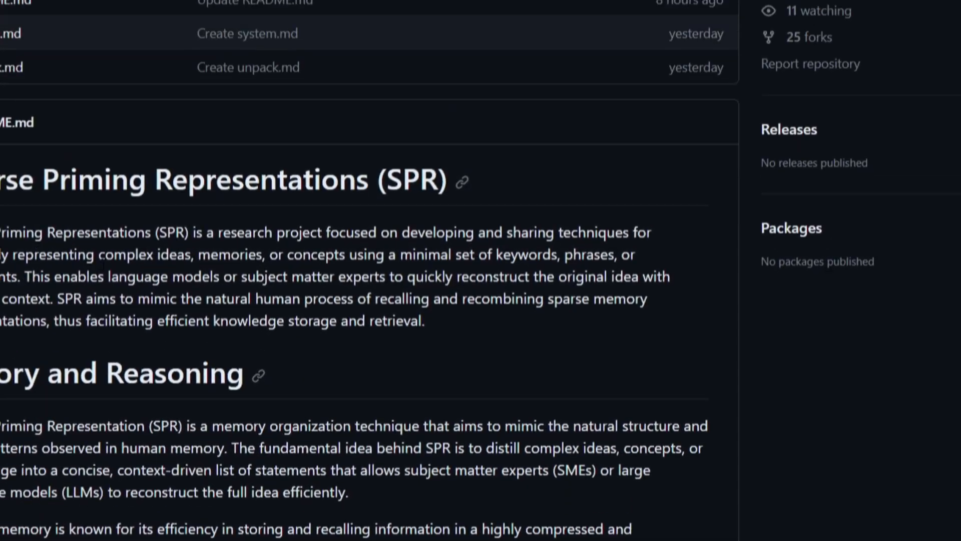
scroll("down", 3)
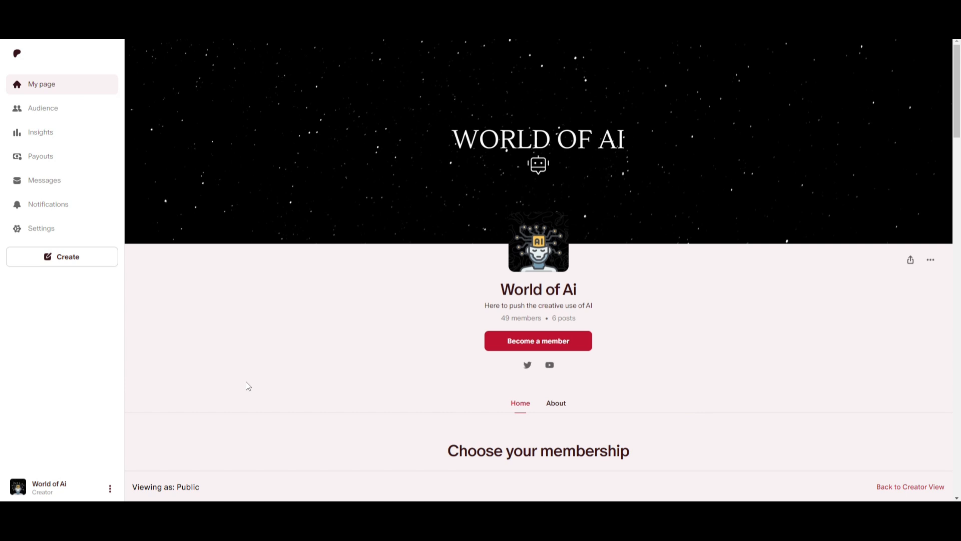
mouse_move(261, 190)
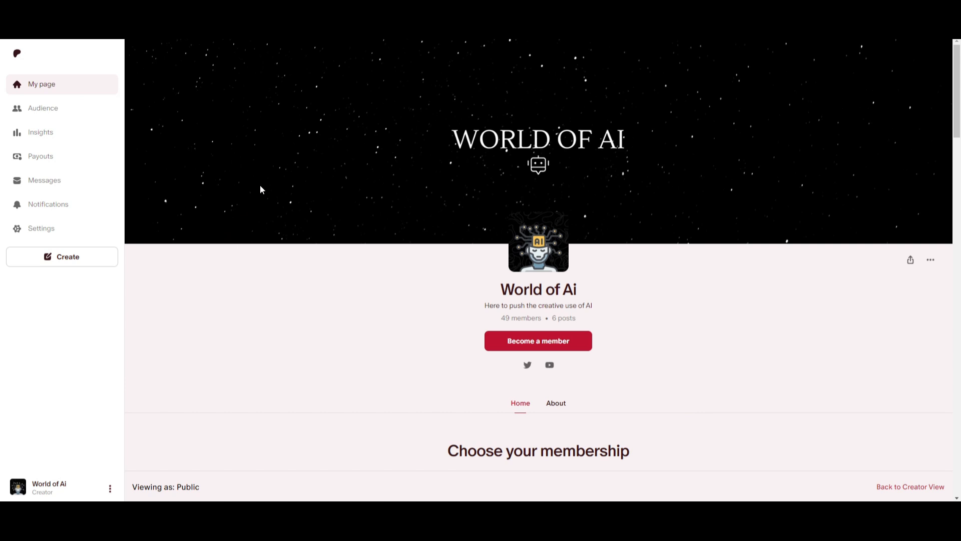
mouse_move(274, 182)
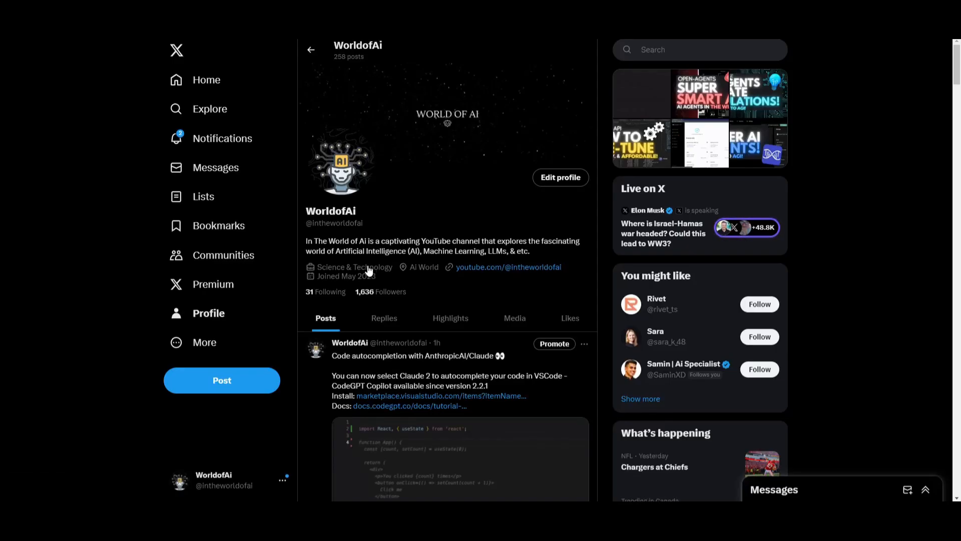
scroll("down", 3)
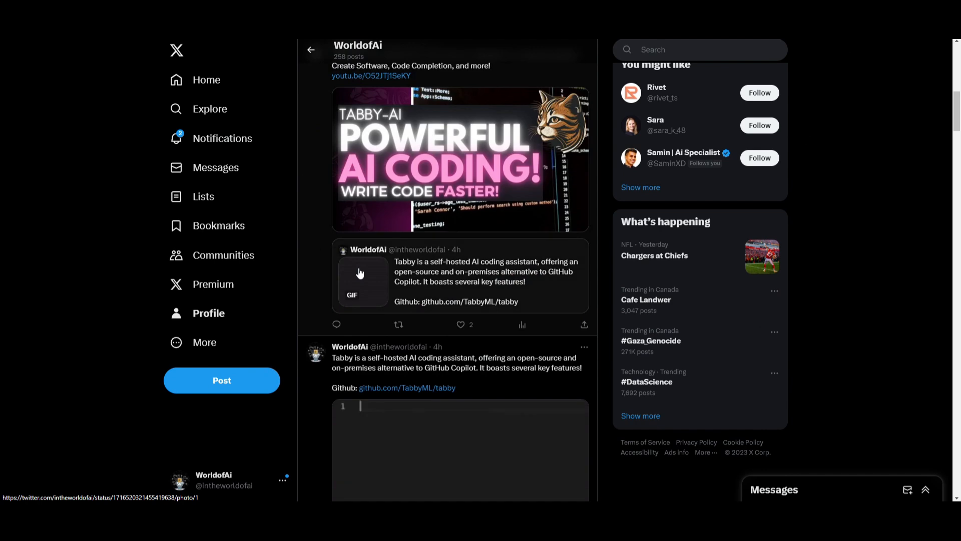
scroll("down", 3)
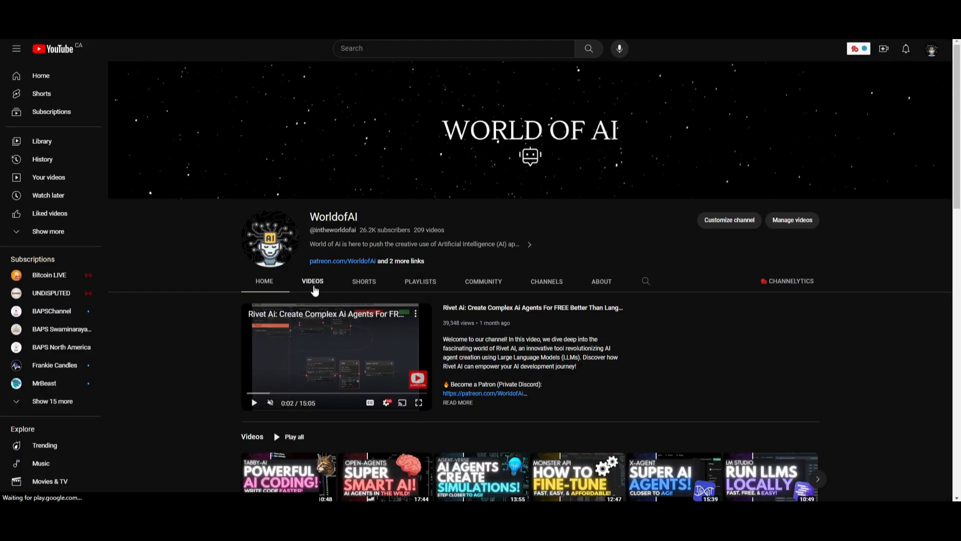
Show the channel's Videos list and scroll down through the grid of uploads.
left_click(312, 280)
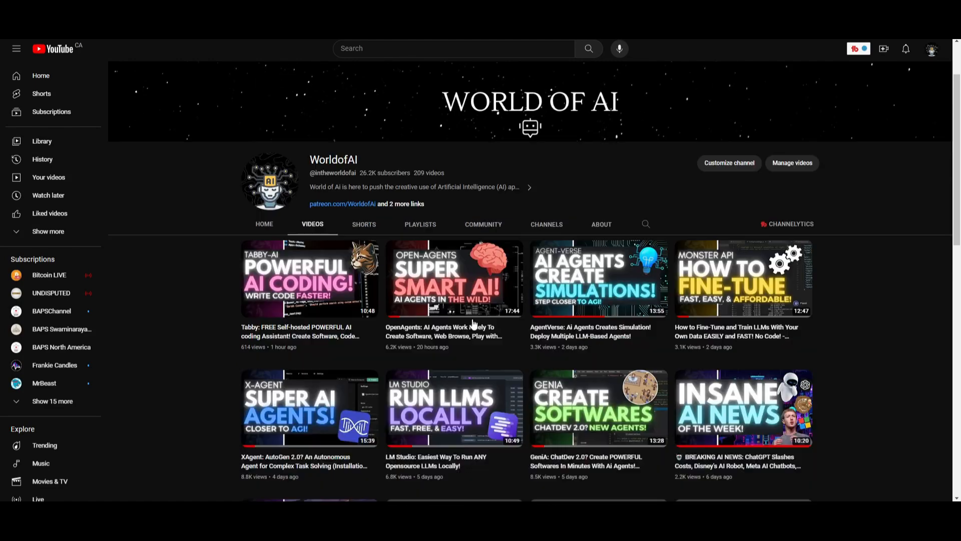
scroll("down", 3)
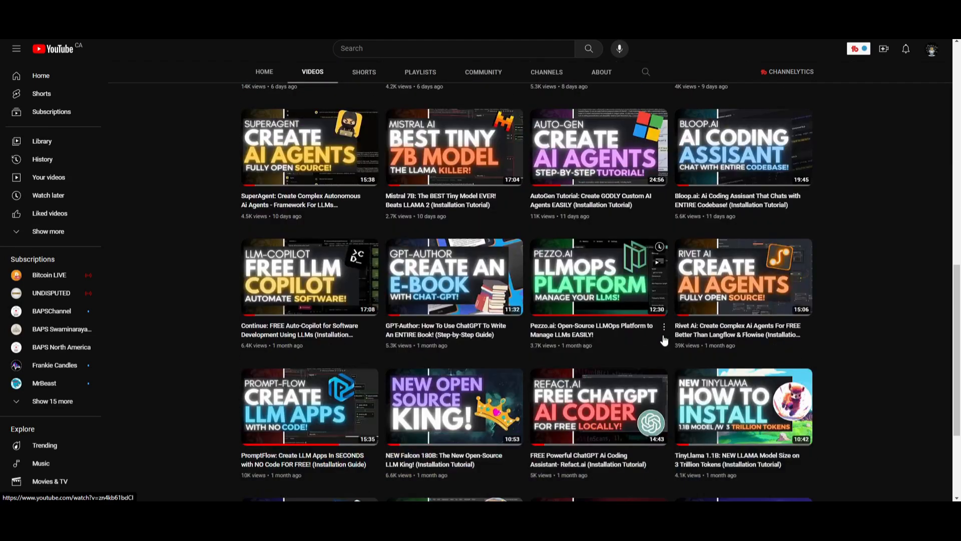
scroll("down", 3)
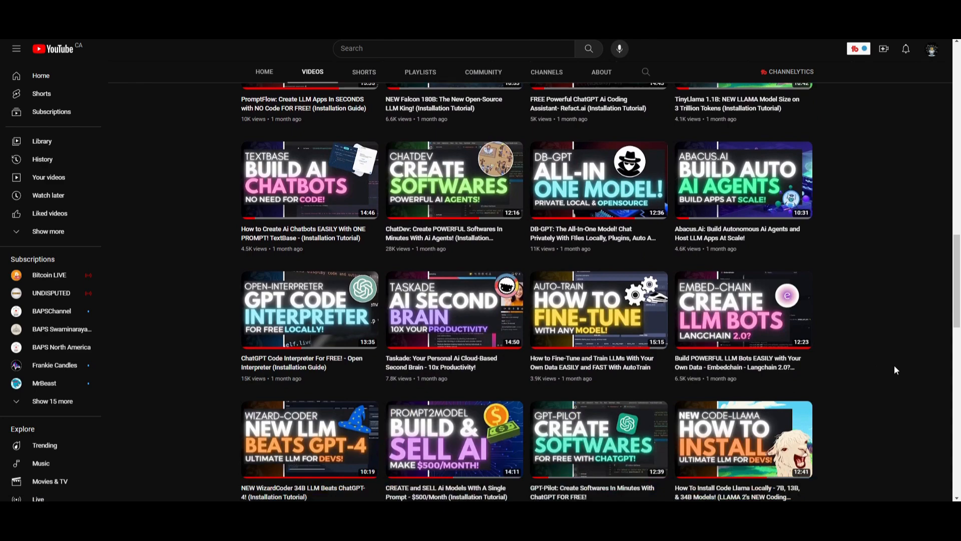
scroll("down", 3)
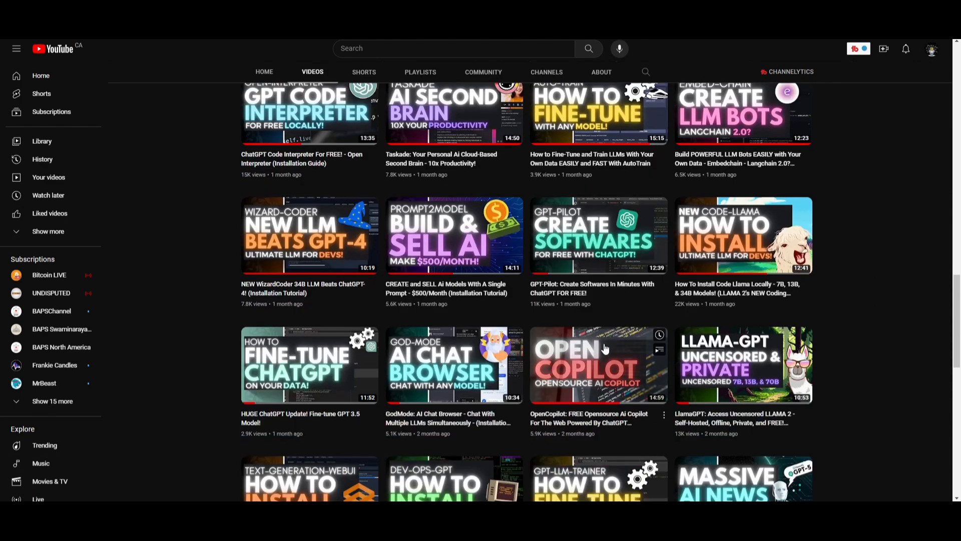
scroll("down", 3)
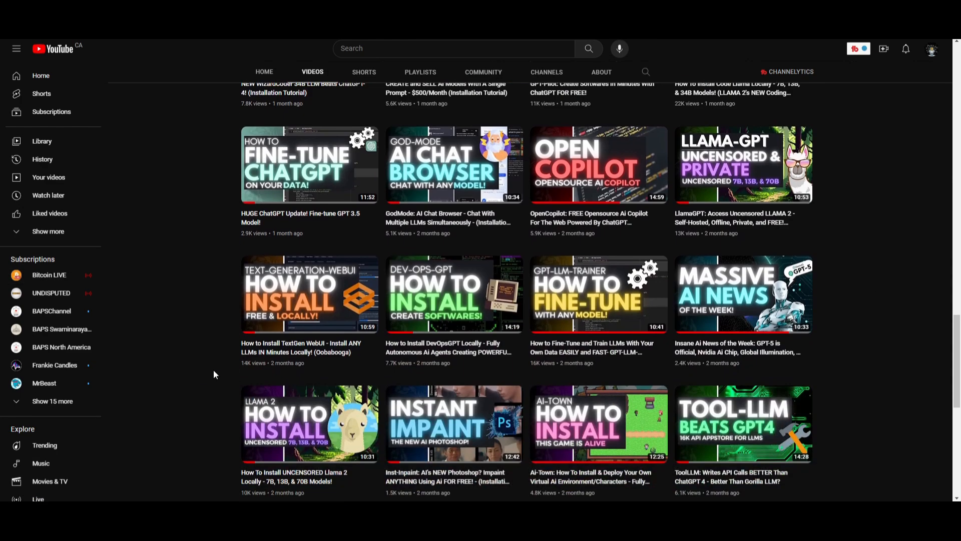
scroll("down", 3)
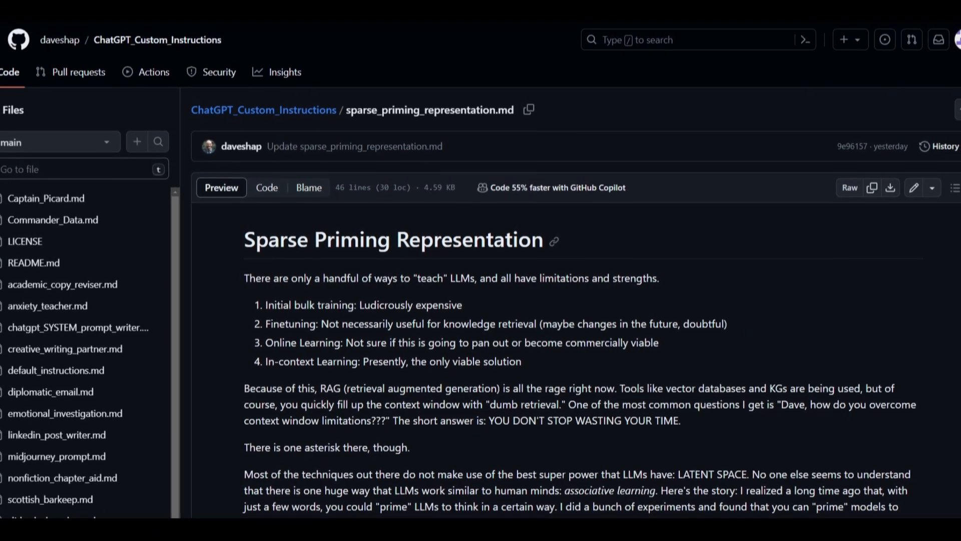
Scroll the sparse_priming_representation.md preview from its intro down to the SPR Generator and Decompressor prompts.
scroll("down", 3)
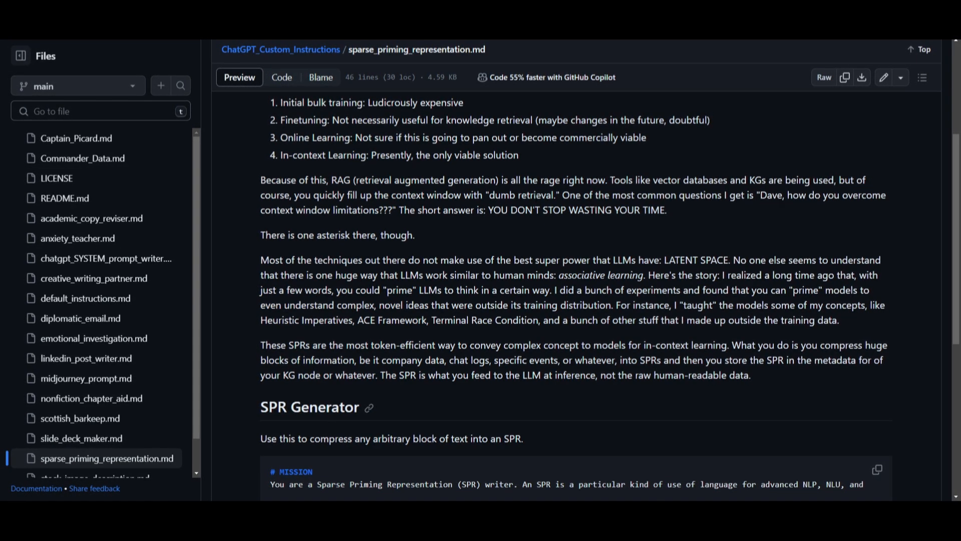
scroll("down", 3)
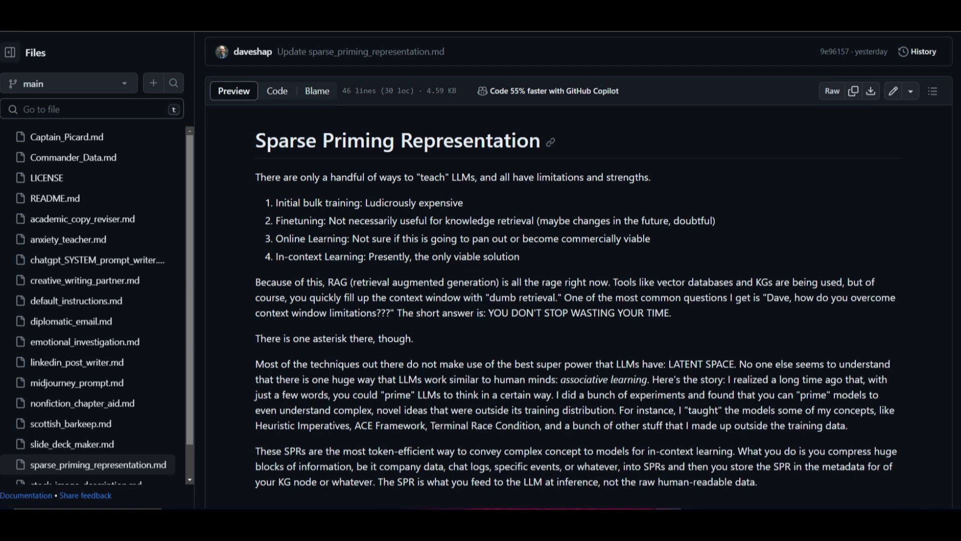
mouse_move(404, 270)
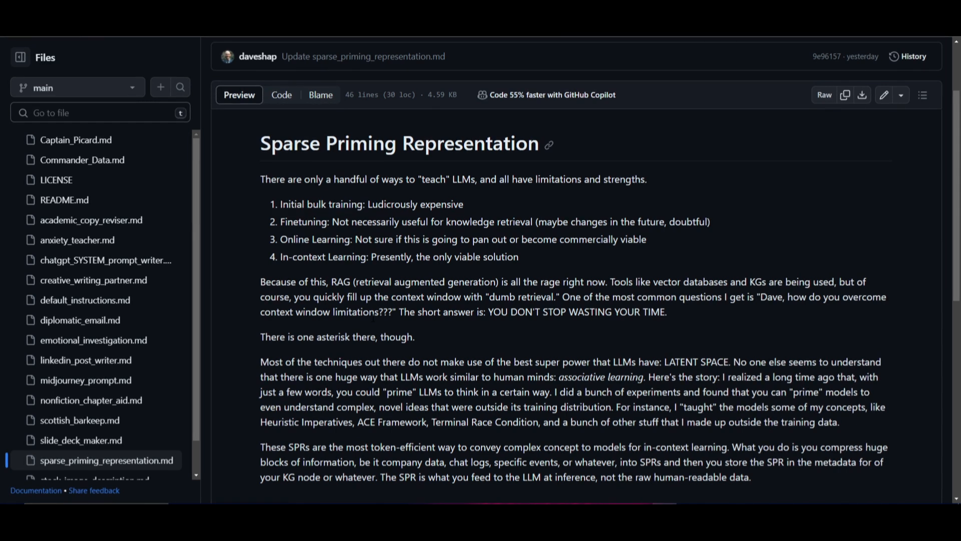
mouse_move(399, 250)
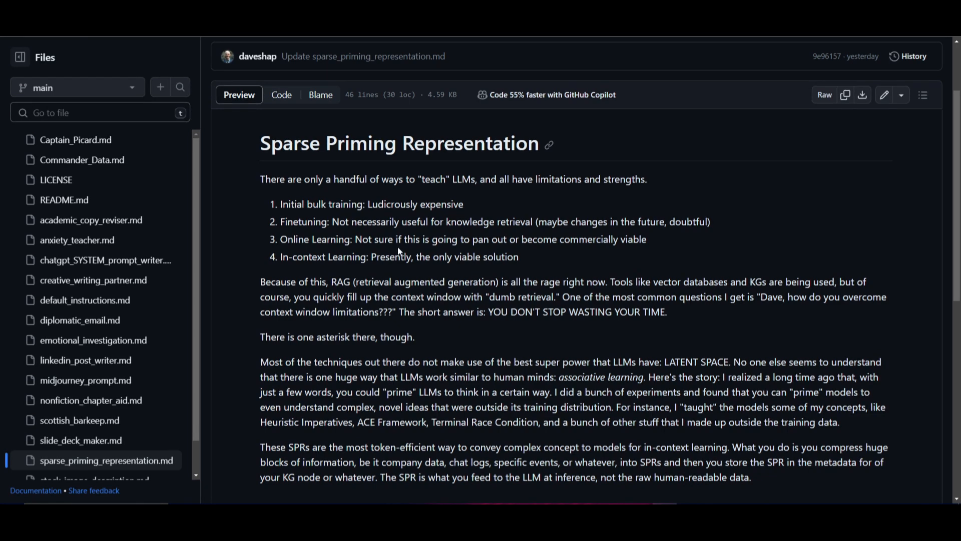
scroll("down", 3)
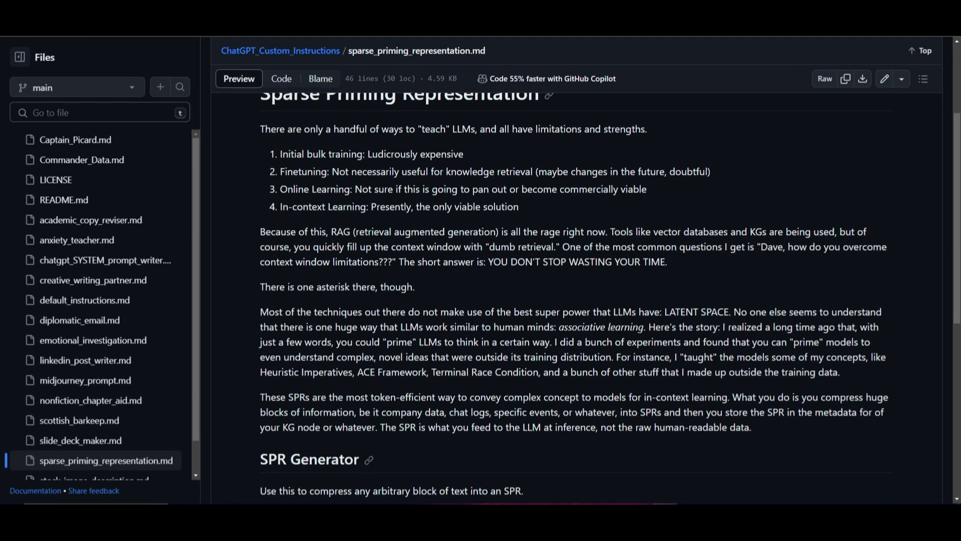
scroll("down", 3)
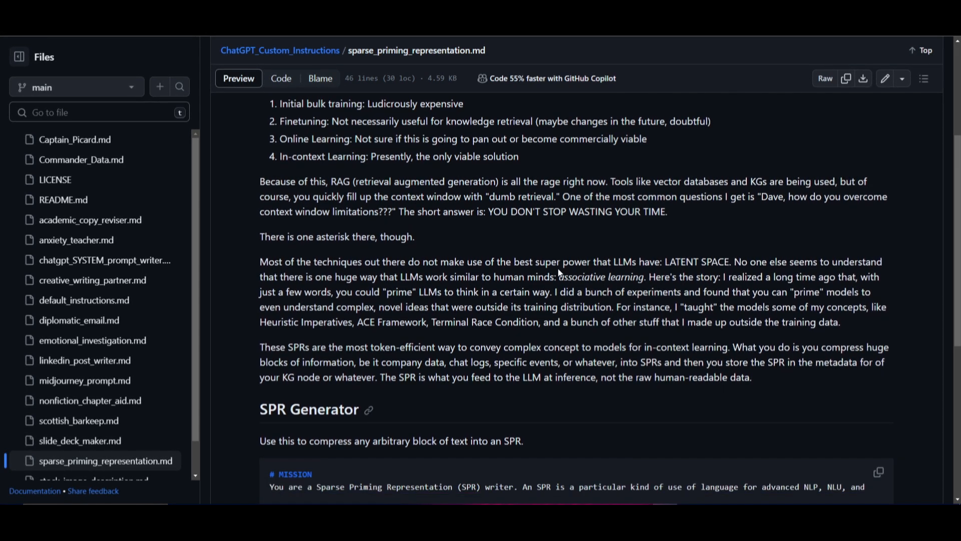
scroll("down", 3)
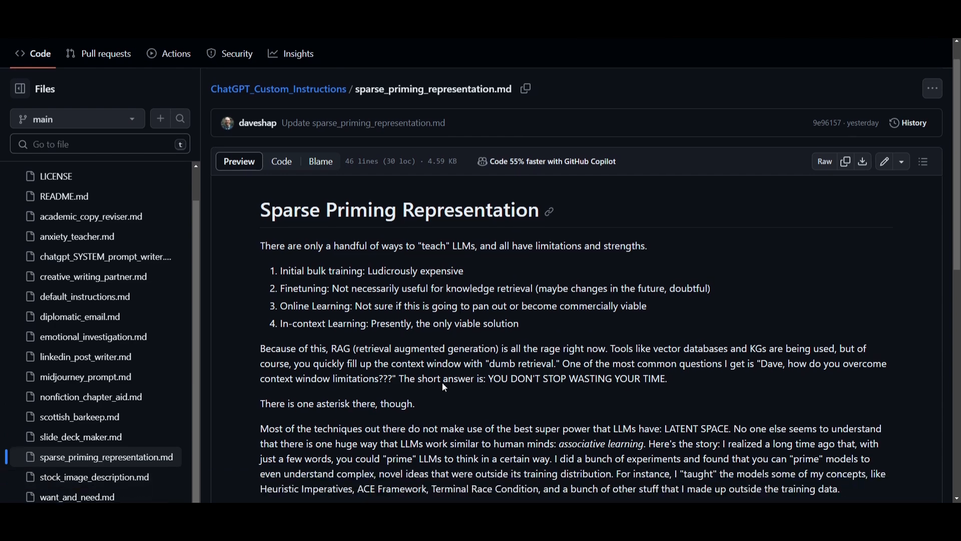
scroll("down", 3)
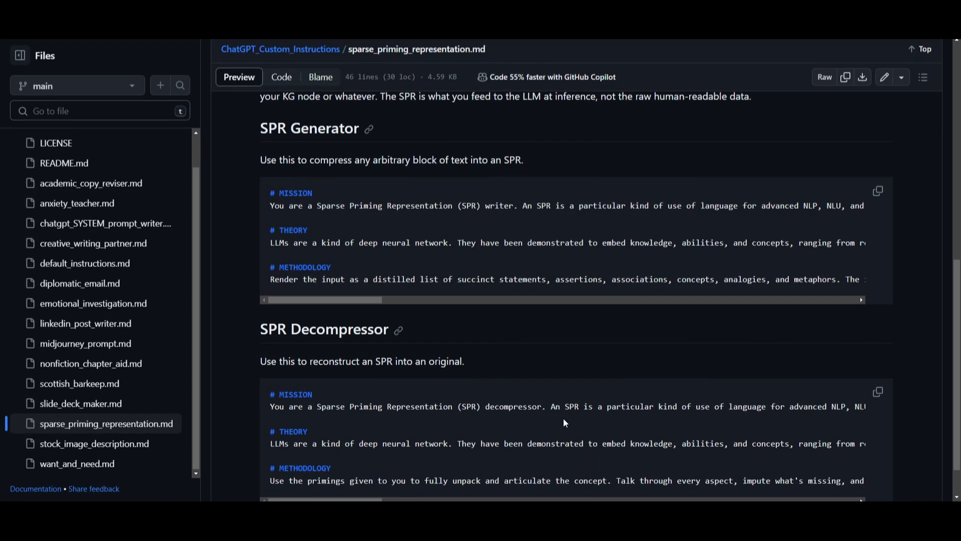
mouse_move(396, 215)
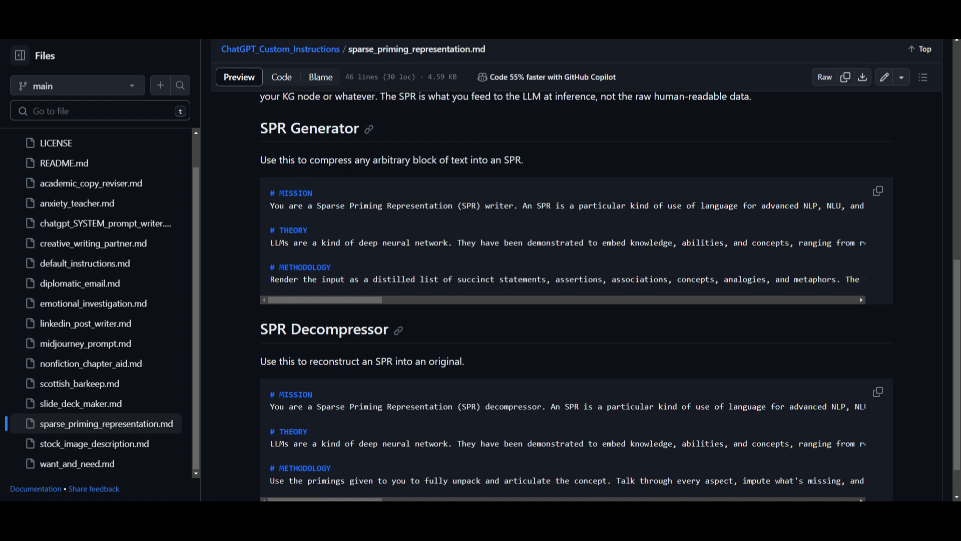
mouse_move(446, 172)
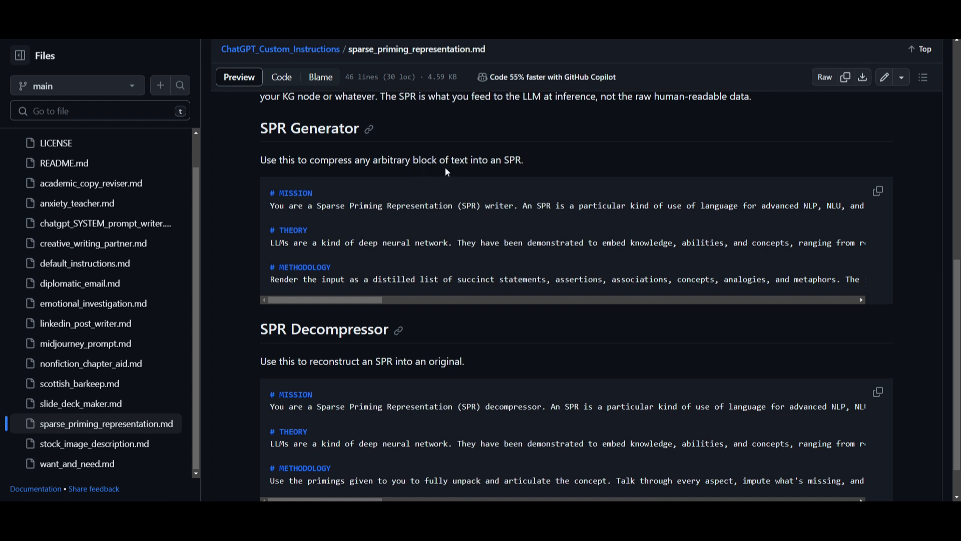
mouse_move(326, 178)
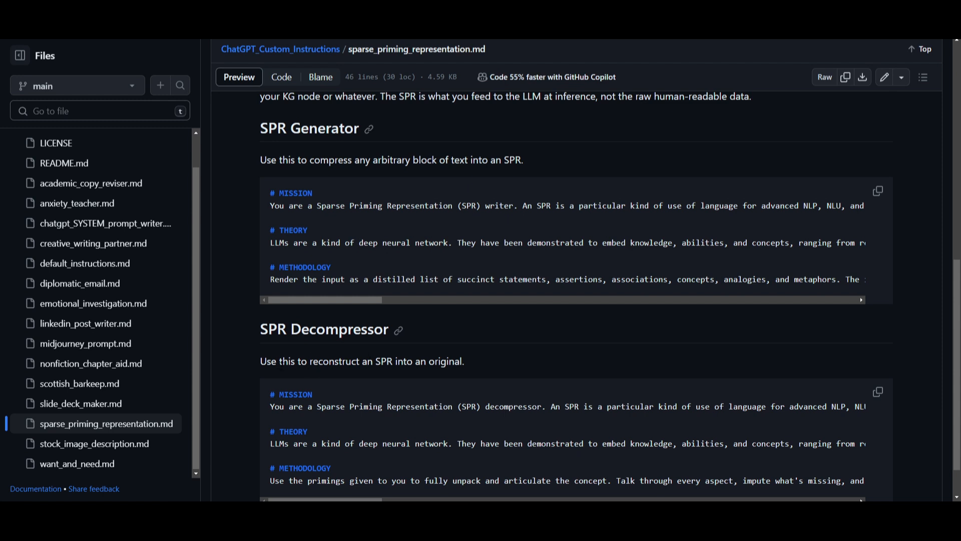
mouse_move(456, 379)
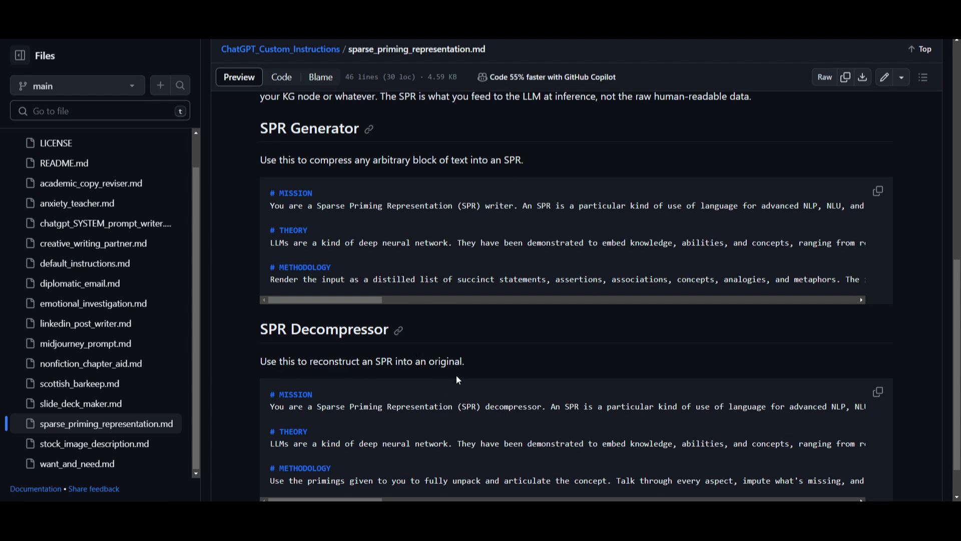
mouse_move(507, 243)
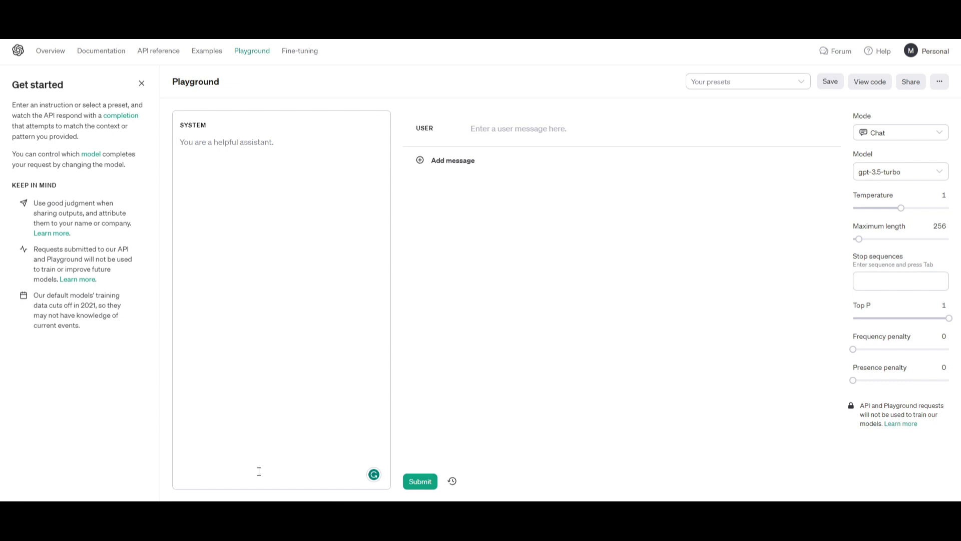
mouse_move(160, 340)
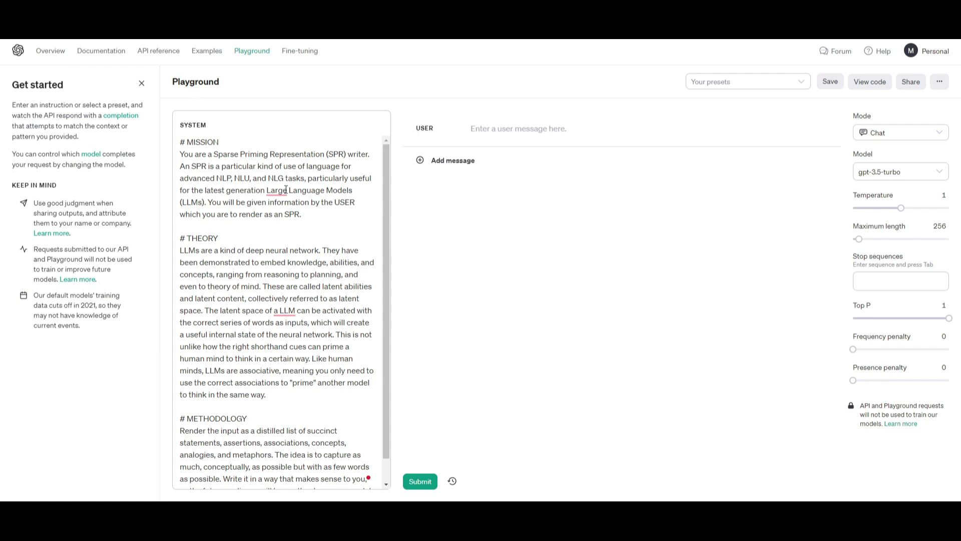
mouse_move(274, 408)
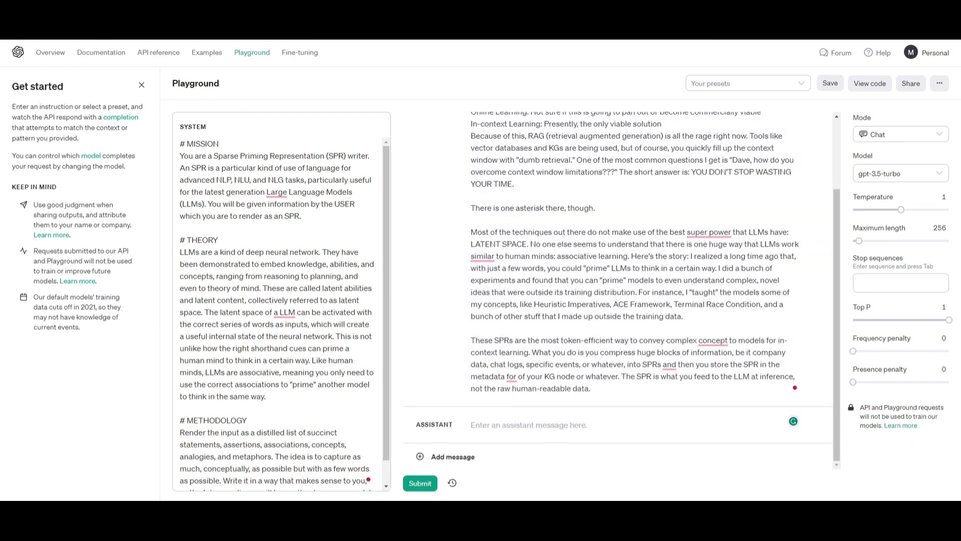
mouse_move(343, 120)
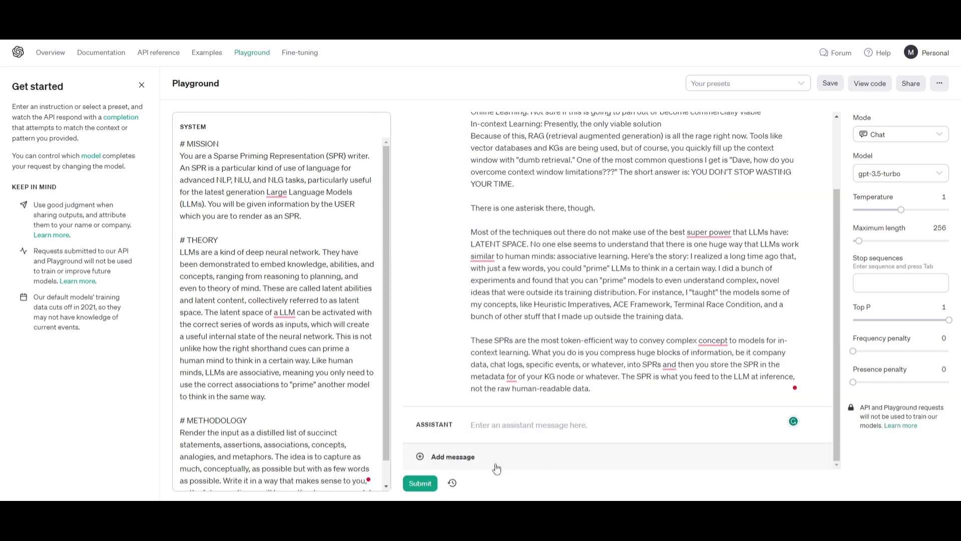
Submit the article so the model returns a compressed SPR bullet list.
left_click(419, 484)
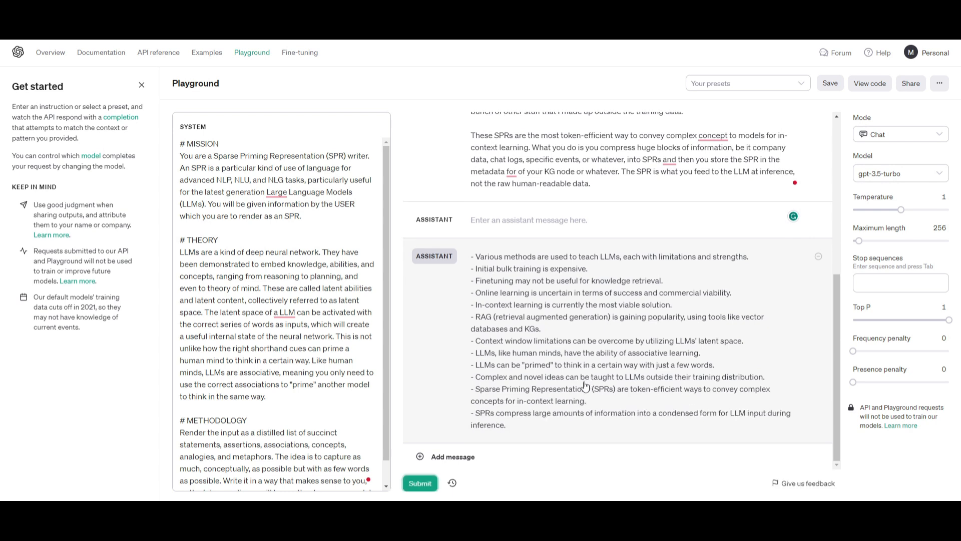
mouse_move(639, 357)
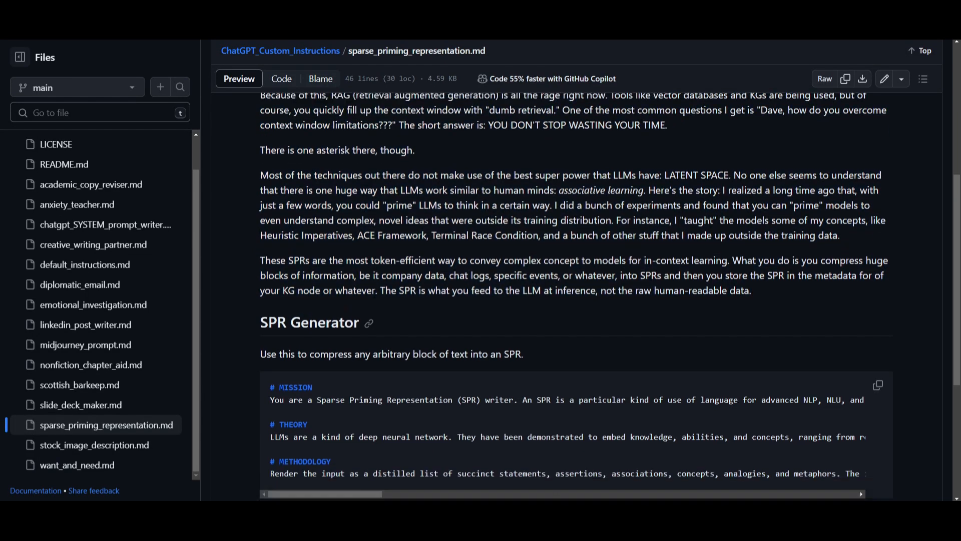
Copy the SPR Decompressor prompt block from the GitHub write-up.
scroll("down", 3)
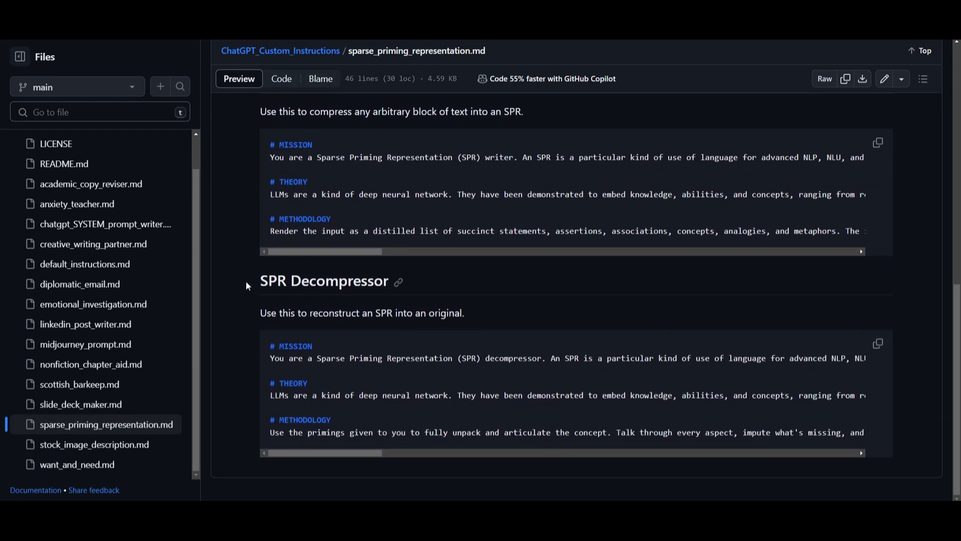
left_click(878, 345)
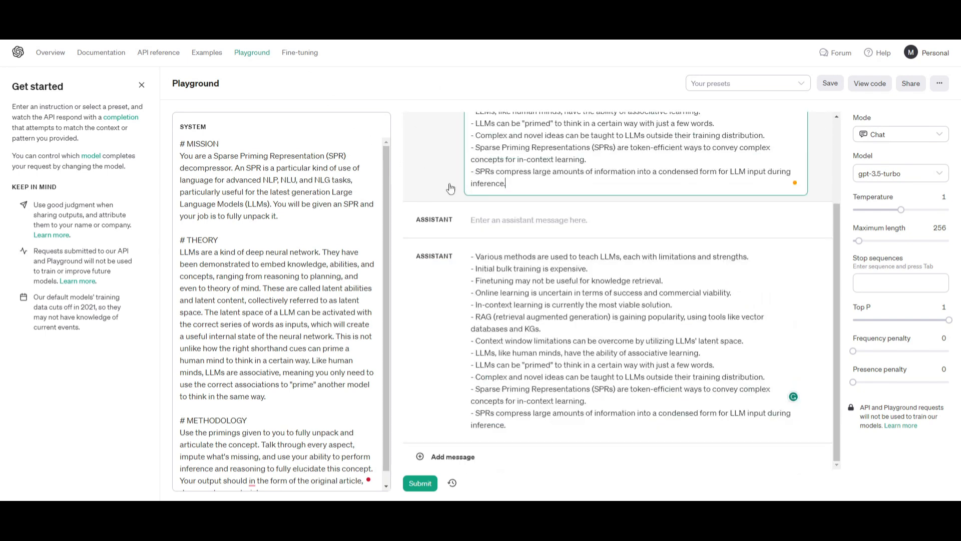
Submit the SPR to the Decompressor and get multi-paragraph prose reconstructing the article.
left_click(419, 484)
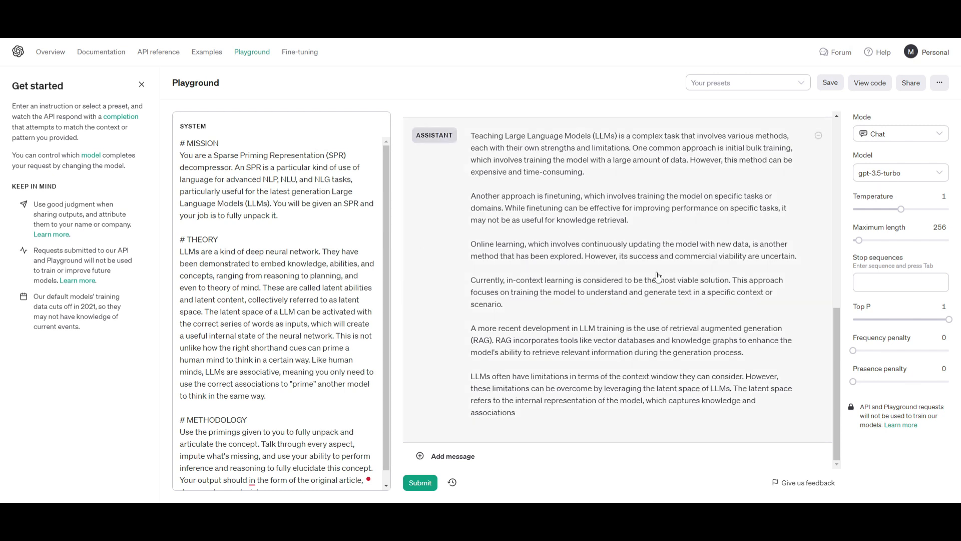
mouse_move(733, 254)
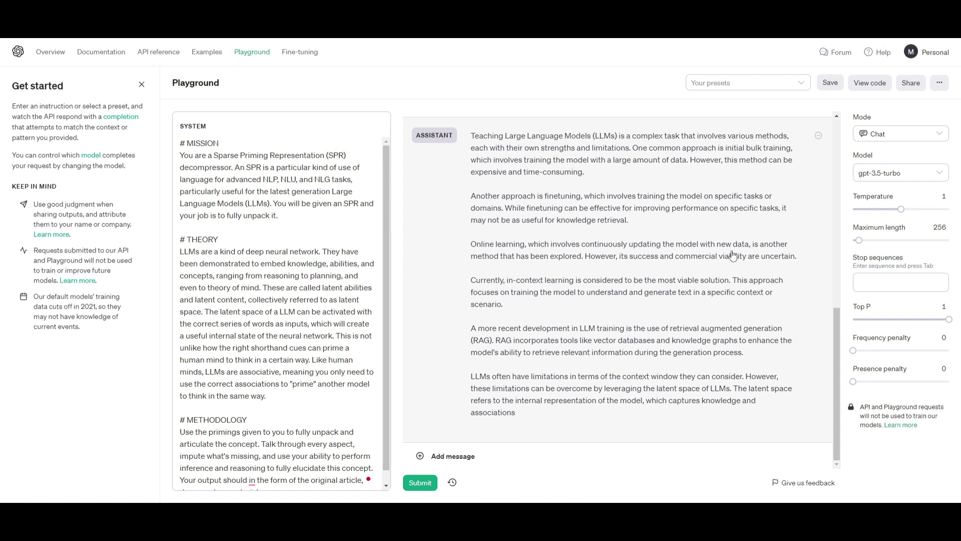
mouse_move(737, 245)
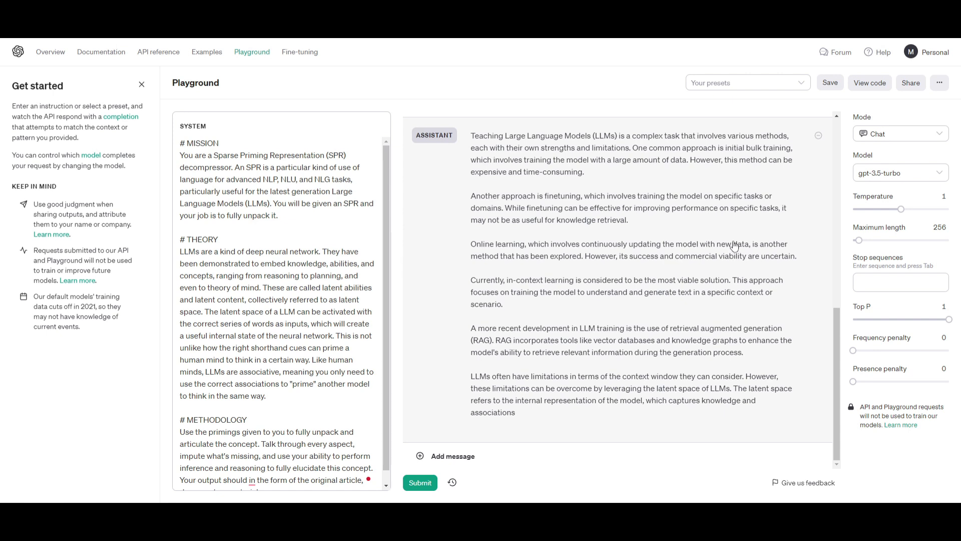
mouse_move(679, 256)
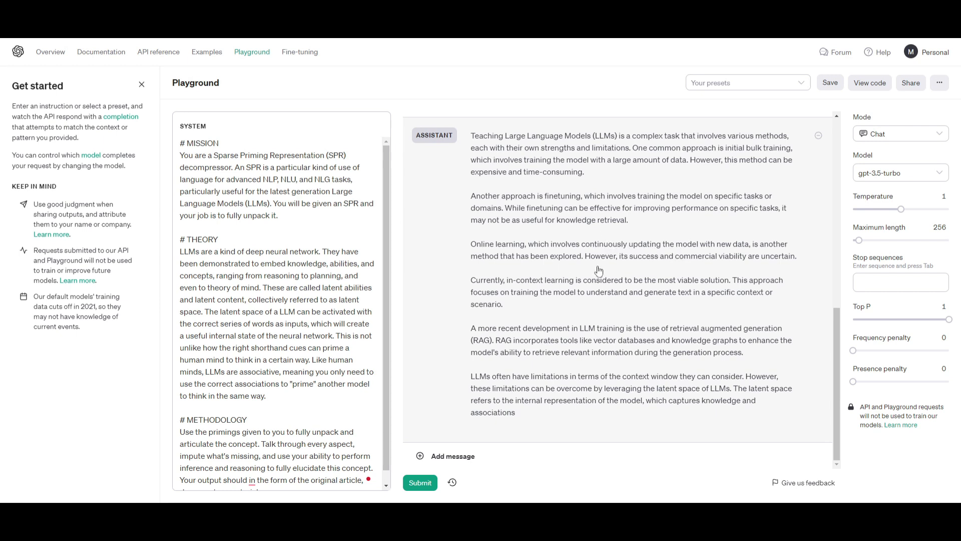
mouse_move(618, 228)
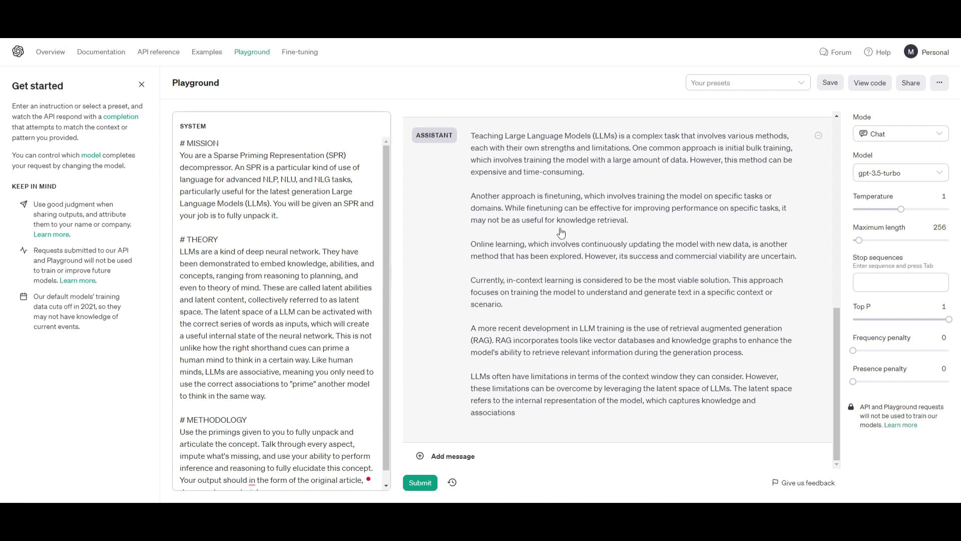
mouse_move(725, 222)
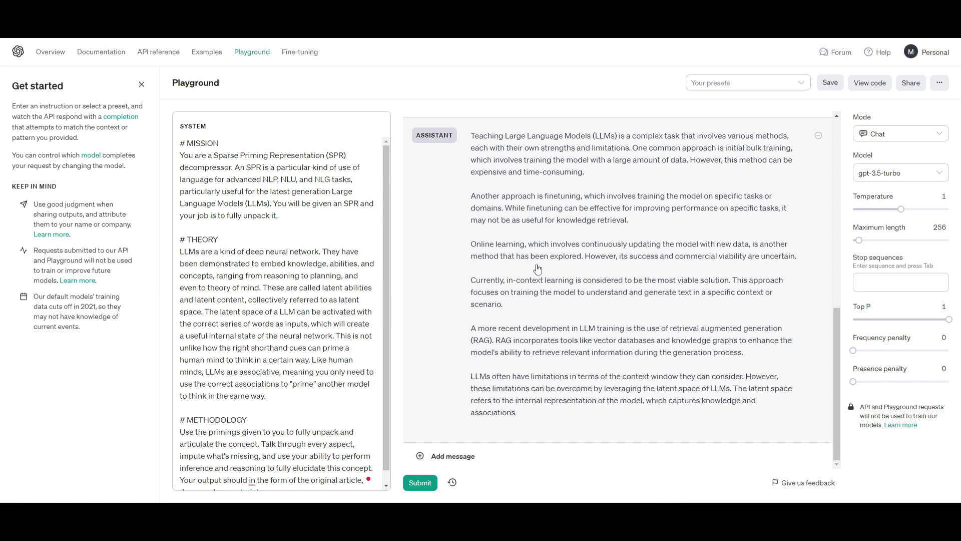
mouse_move(533, 271)
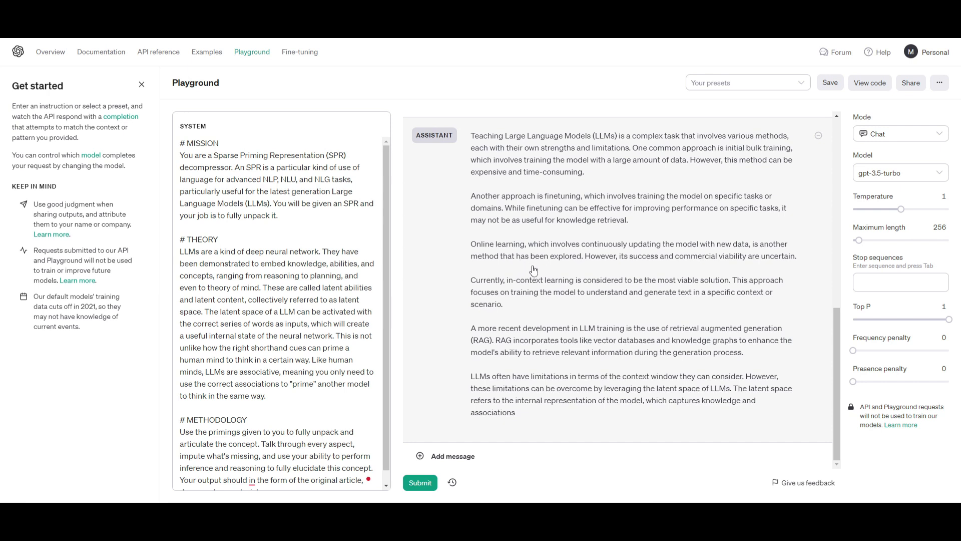
mouse_move(512, 331)
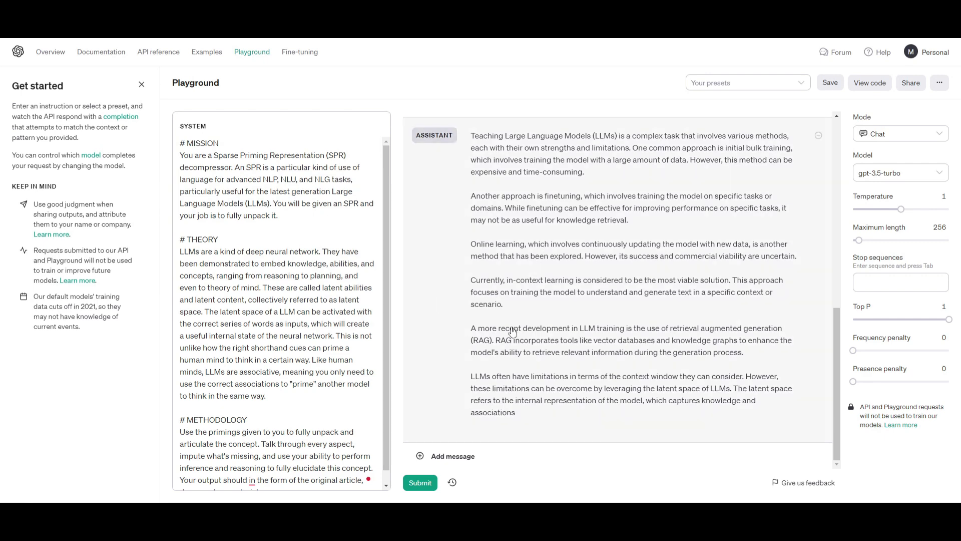
mouse_move(358, 346)
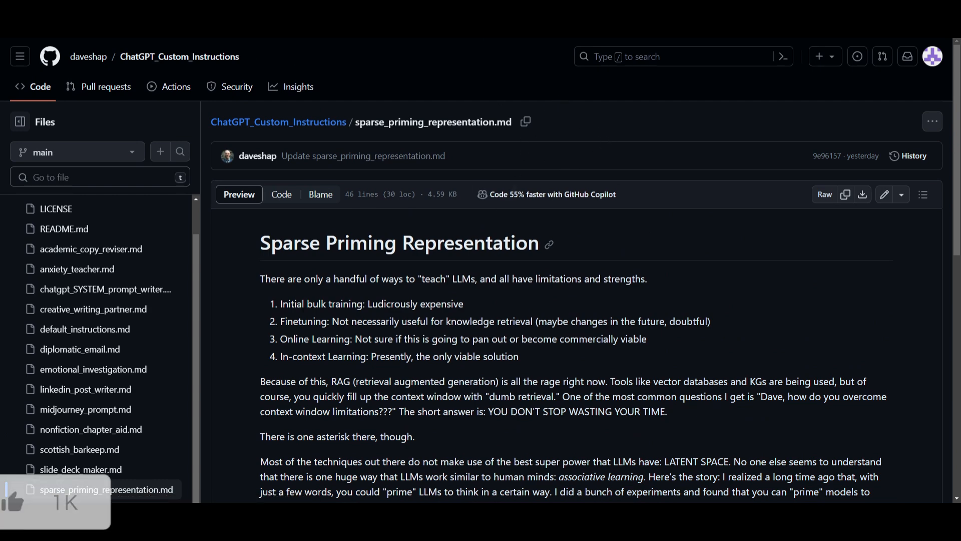
Go to the SparsePrimingRepresentations repository home page and scroll through its README.
scroll("down", 3)
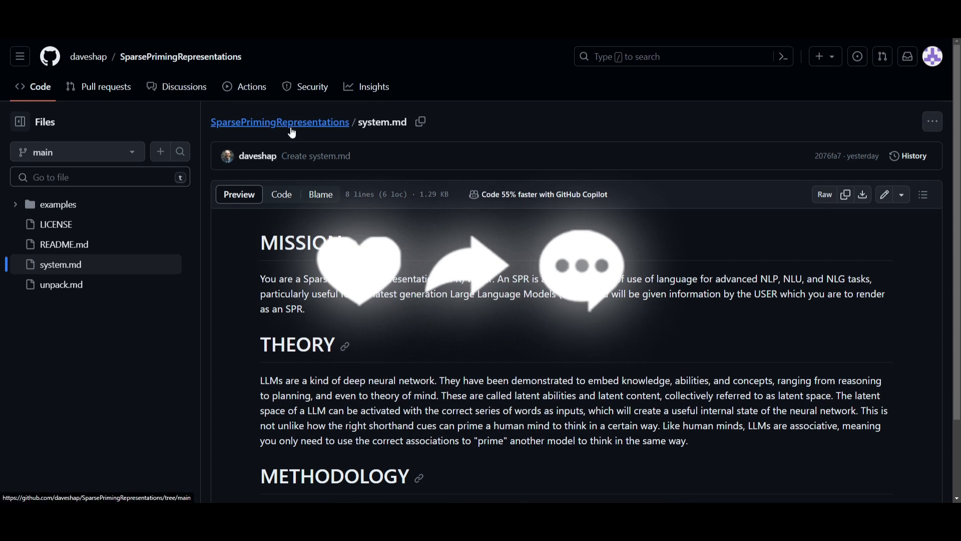
left_click(279, 122)
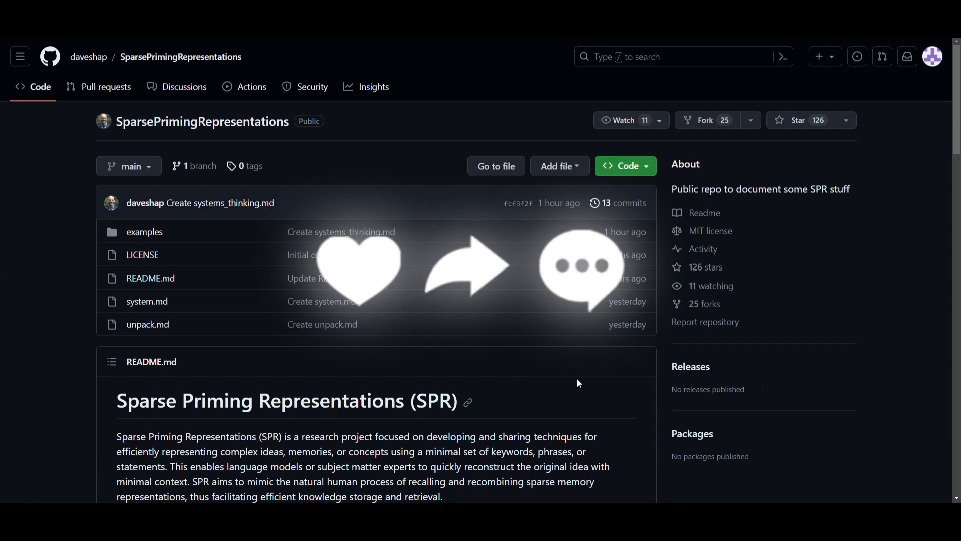
scroll("down", 3)
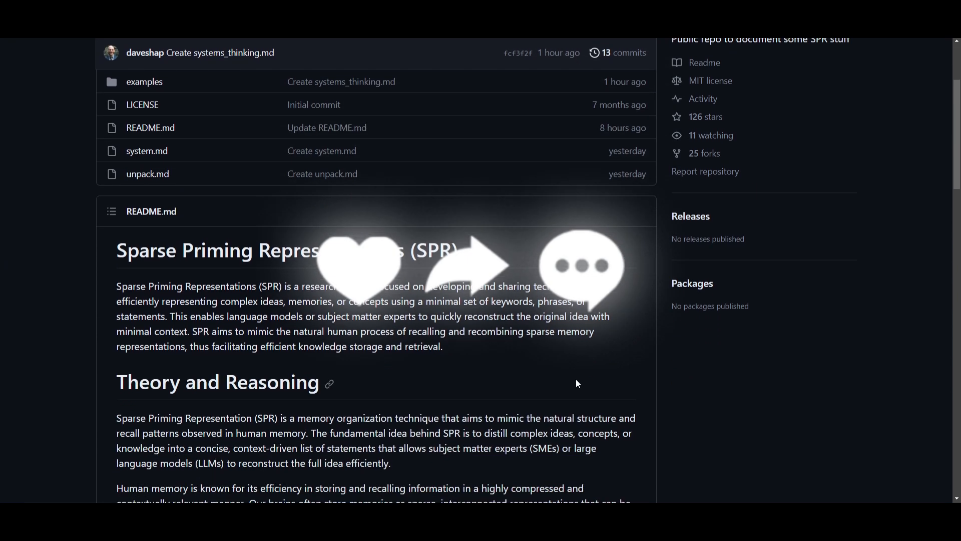
scroll("down", 3)
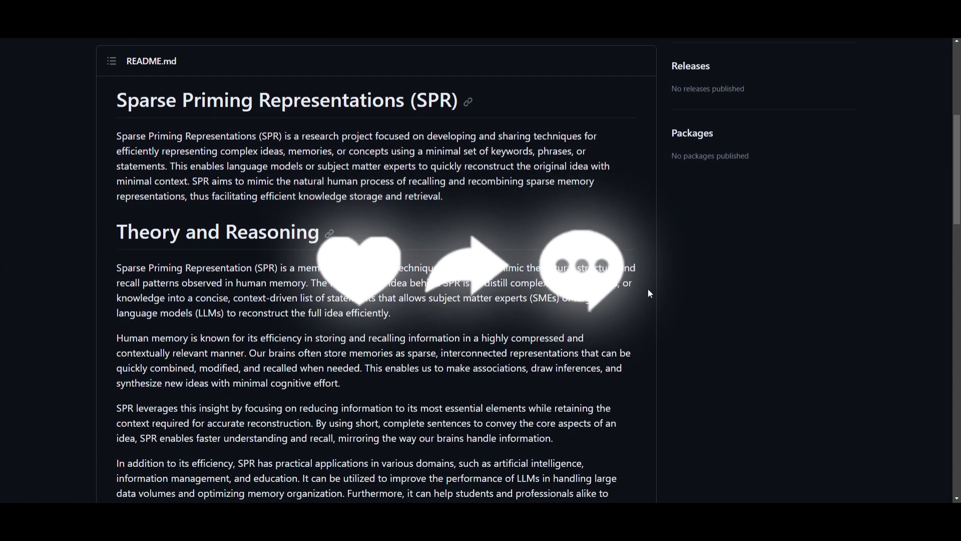
mouse_move(629, 298)
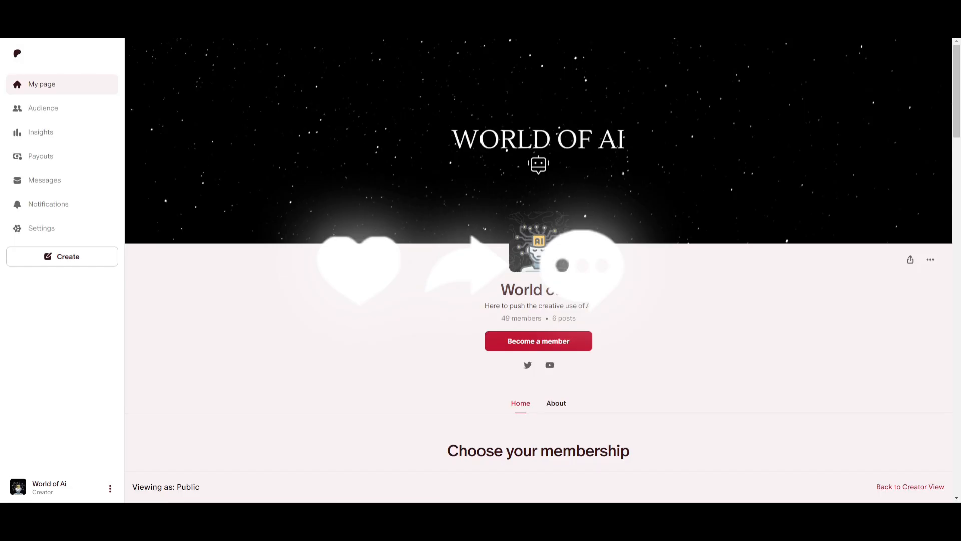
left_click(527, 365)
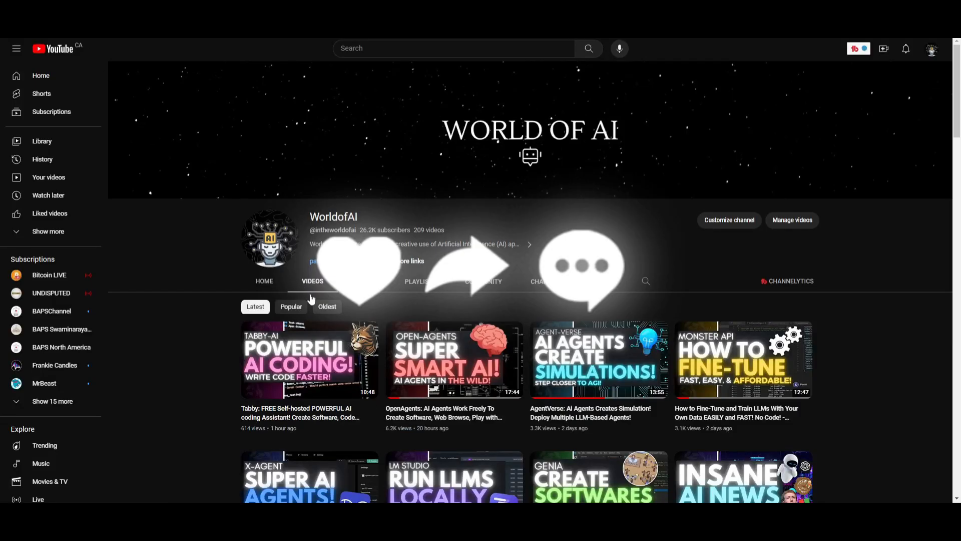
Scroll down the World of AI video grid through many older uploads.
scroll("down", 3)
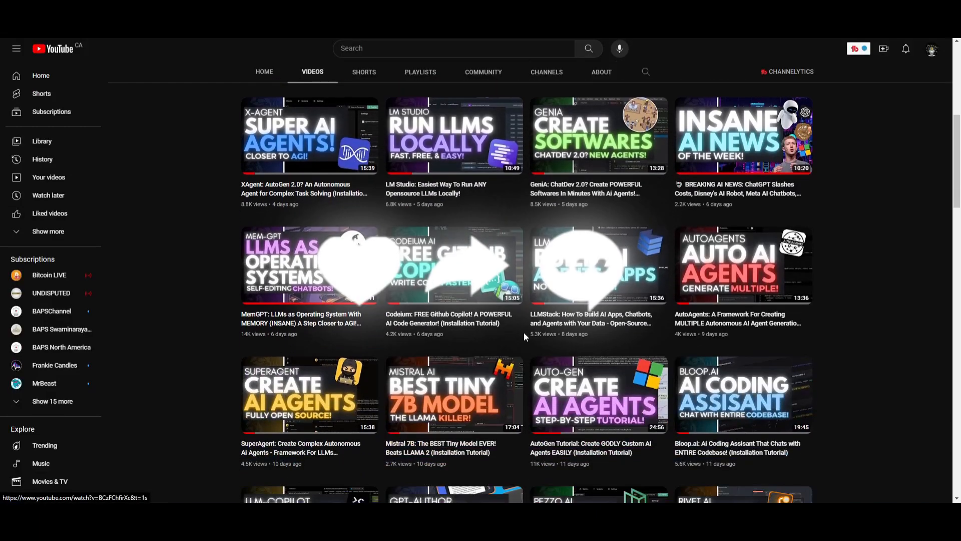
scroll("down", 3)
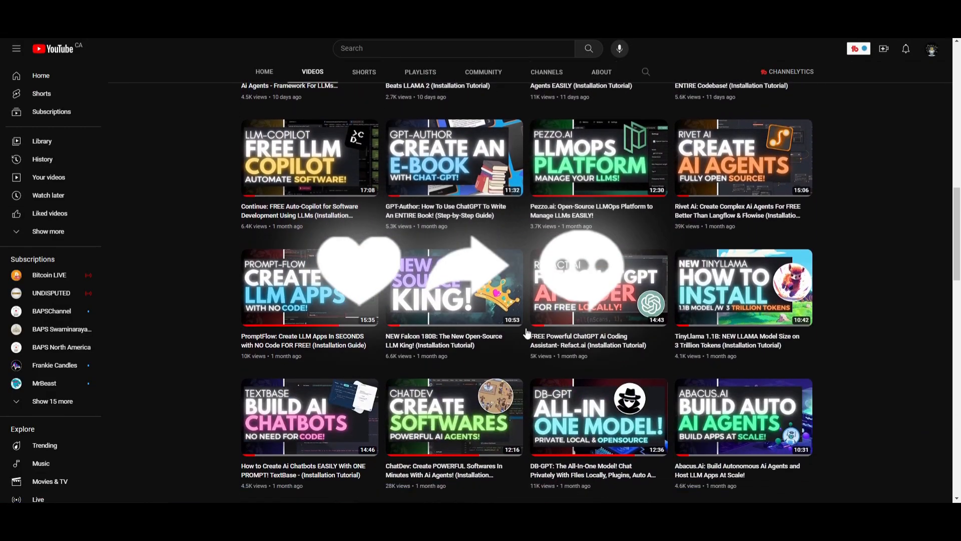
scroll("down", 3)
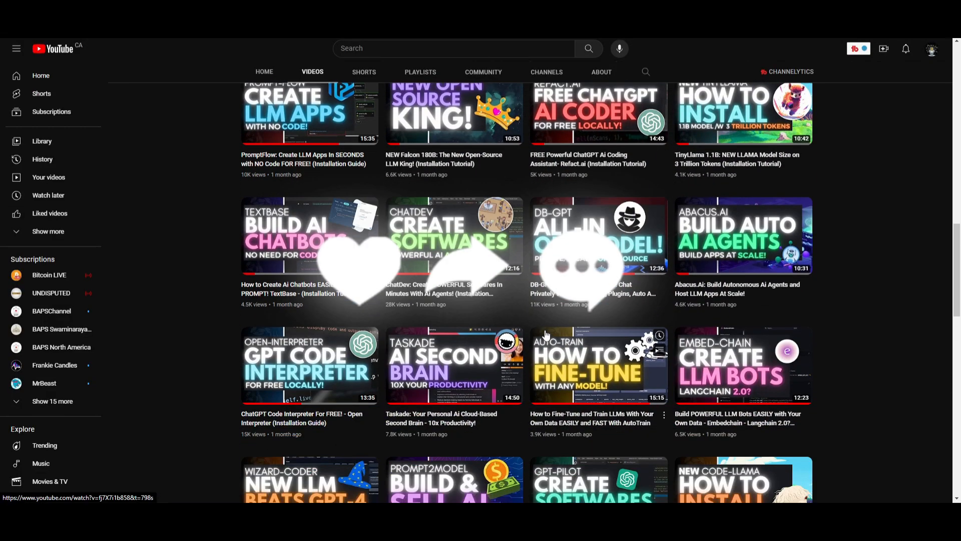
scroll("down", 3)
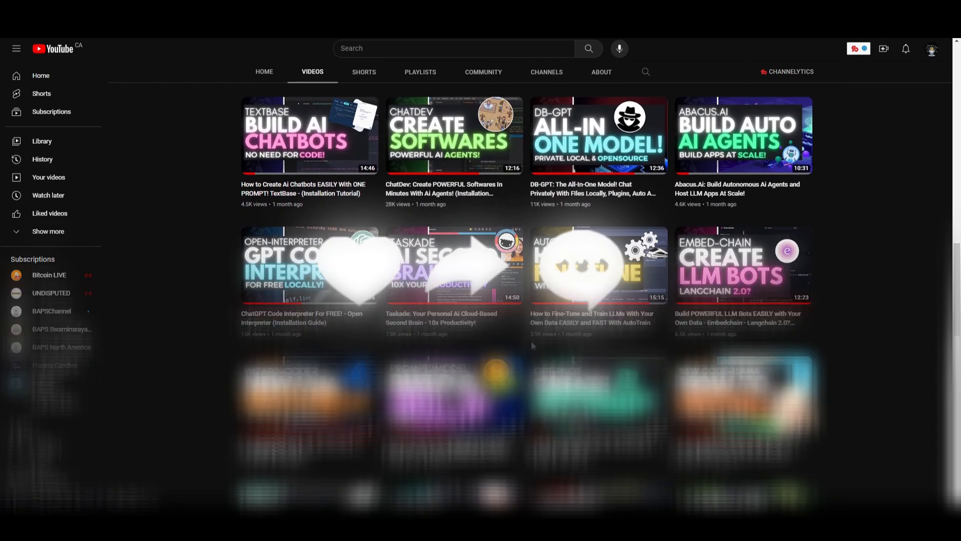